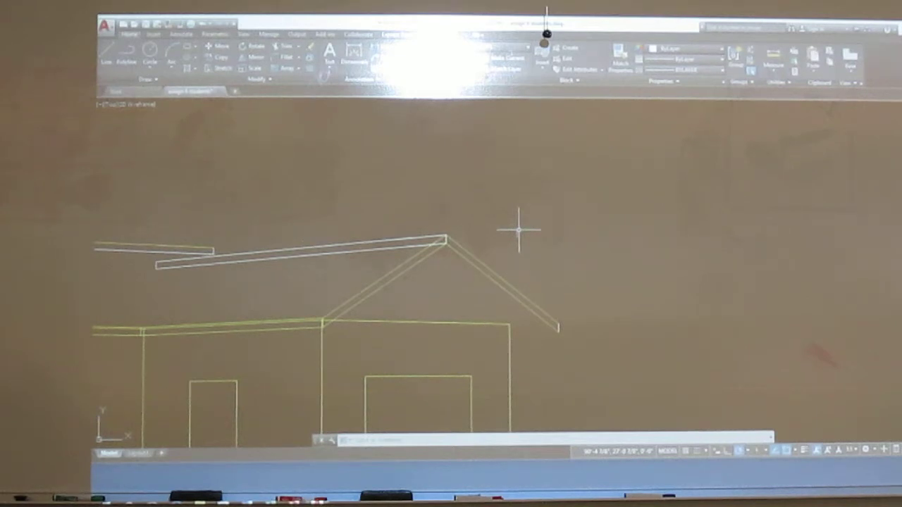
mouse_move(497, 244)
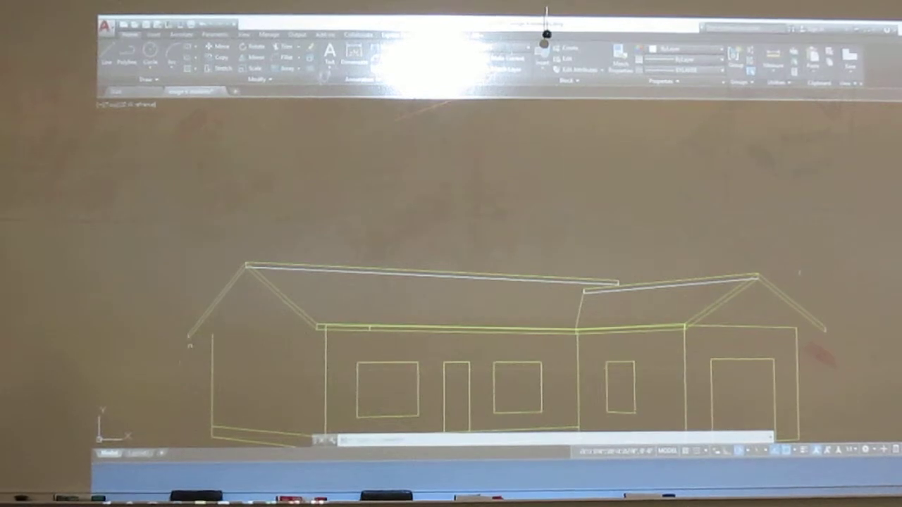
mouse_move(173, 349)
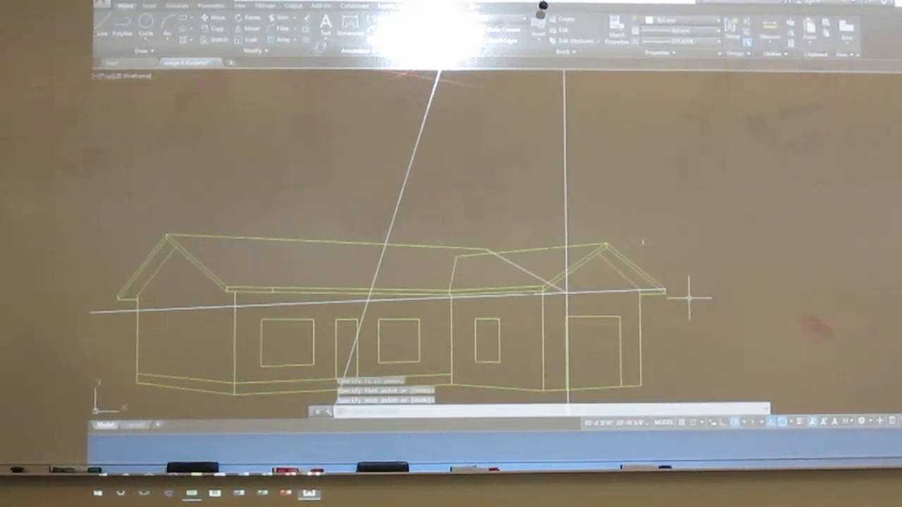
mouse_move(592, 194)
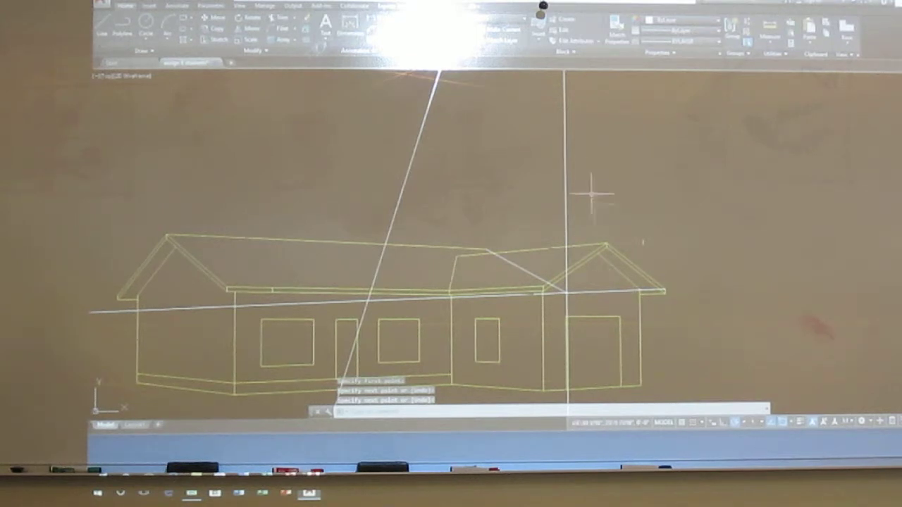